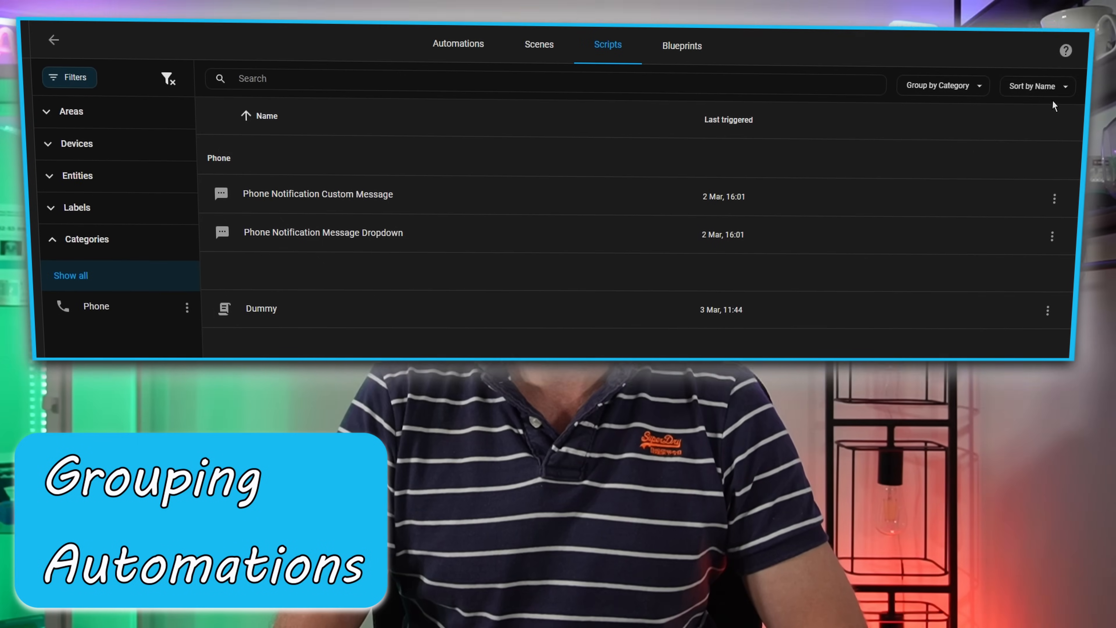
# Step: Browse the channel's videos and start the Home Assistant 2024.4 April Release video
pyautogui.click(941, 85)
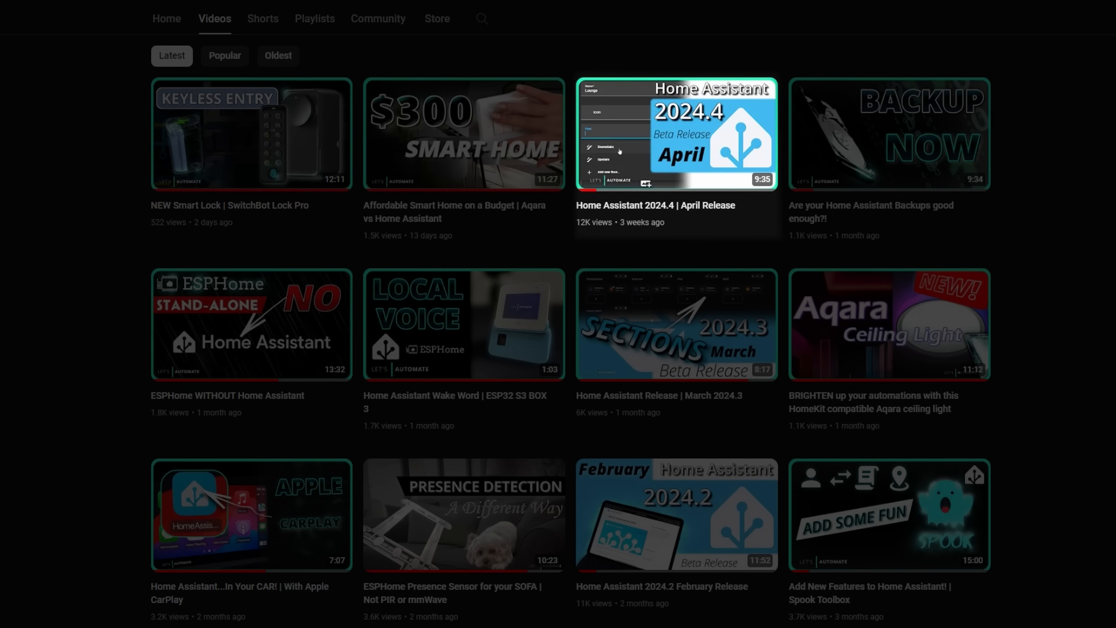
pyautogui.moveTo(675, 133)
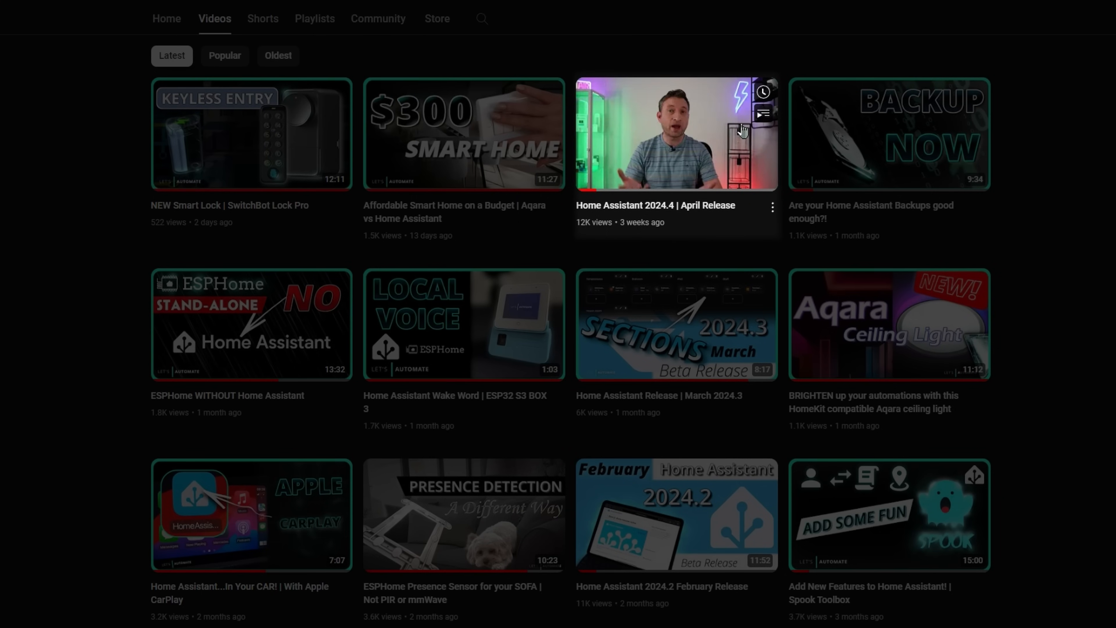
pyautogui.click(675, 133)
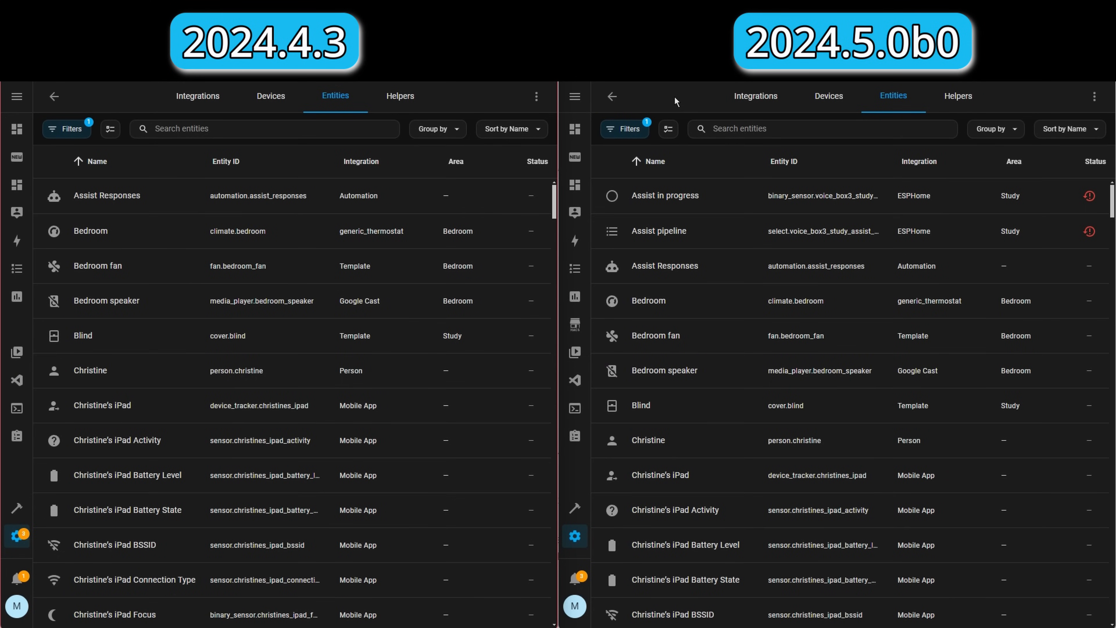
# Step: Compare grouping options in 2024.4.3 and 2024.5.0b0 and group the entity list by Domain
pyautogui.click(436, 129)
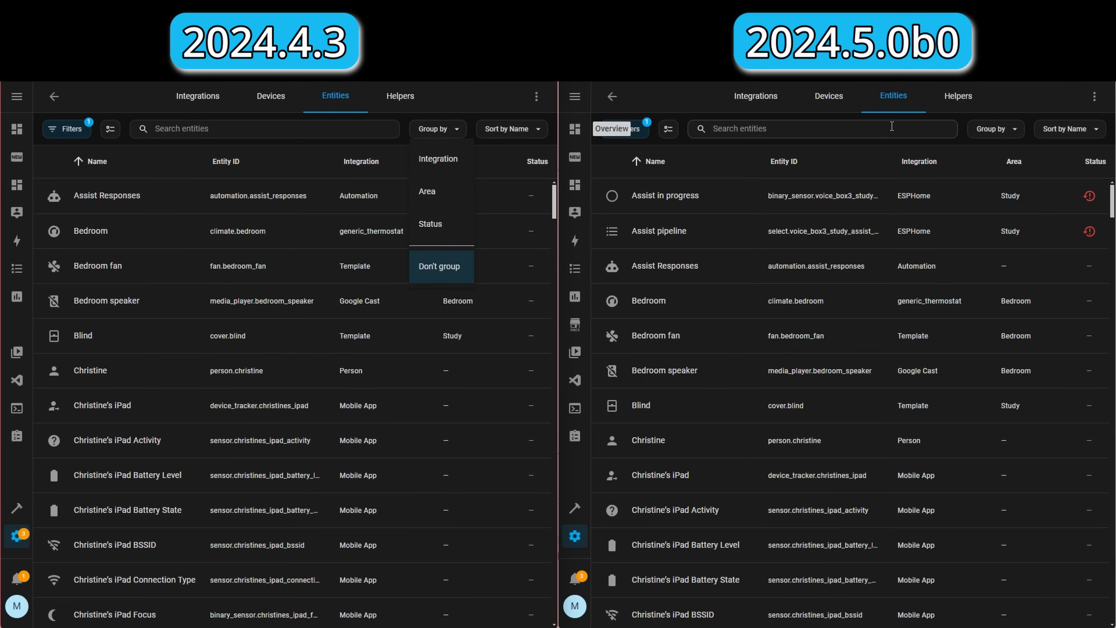
pyautogui.click(995, 130)
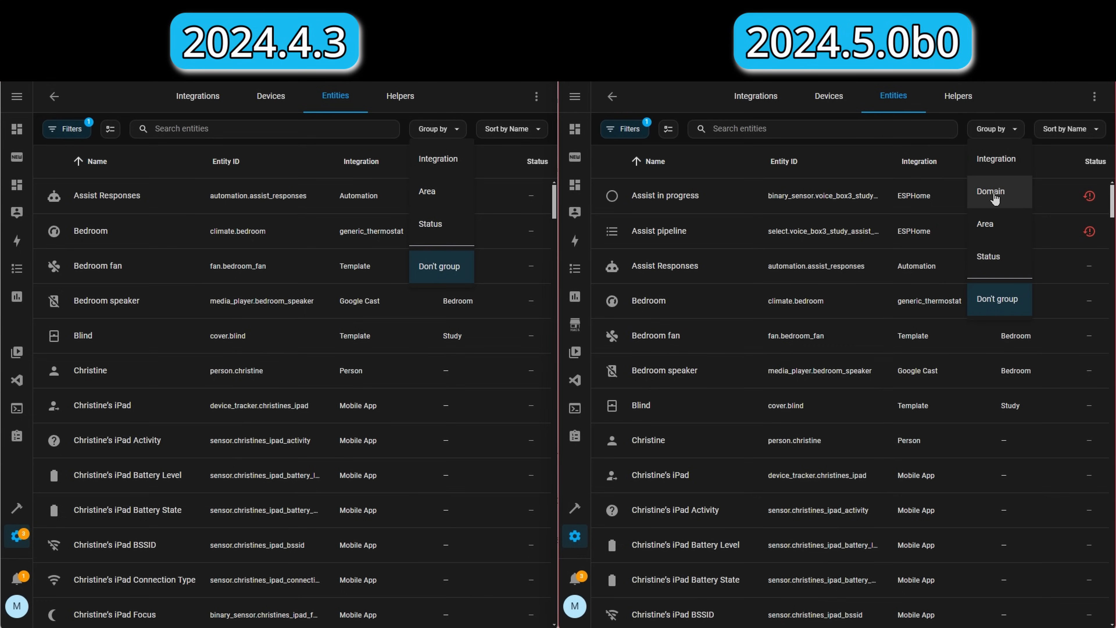
pyautogui.click(990, 191)
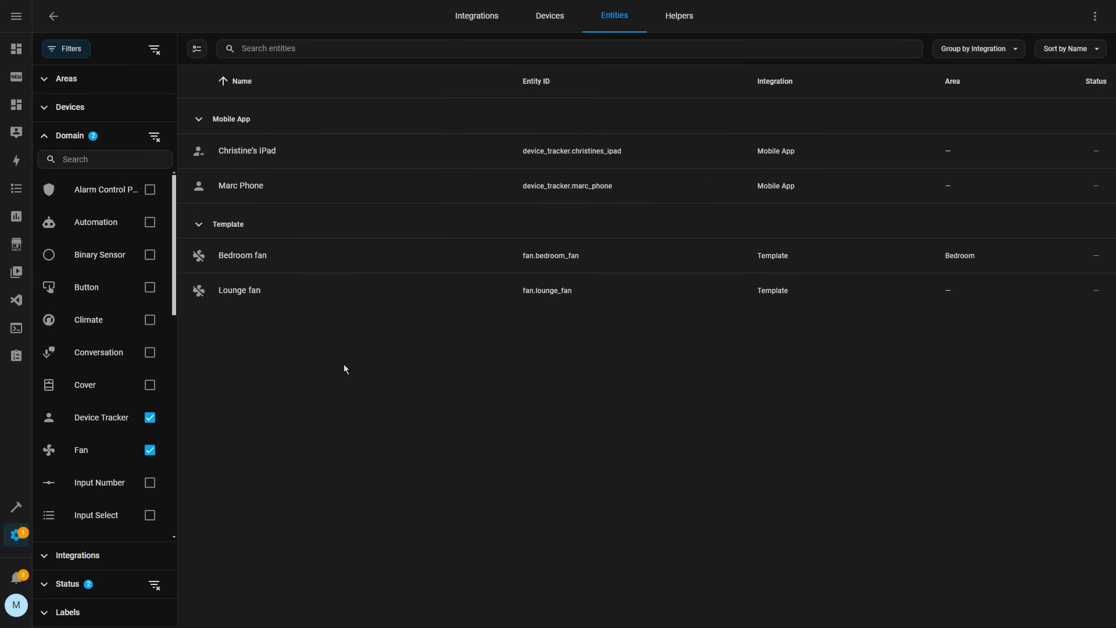
pyautogui.click(978, 48)
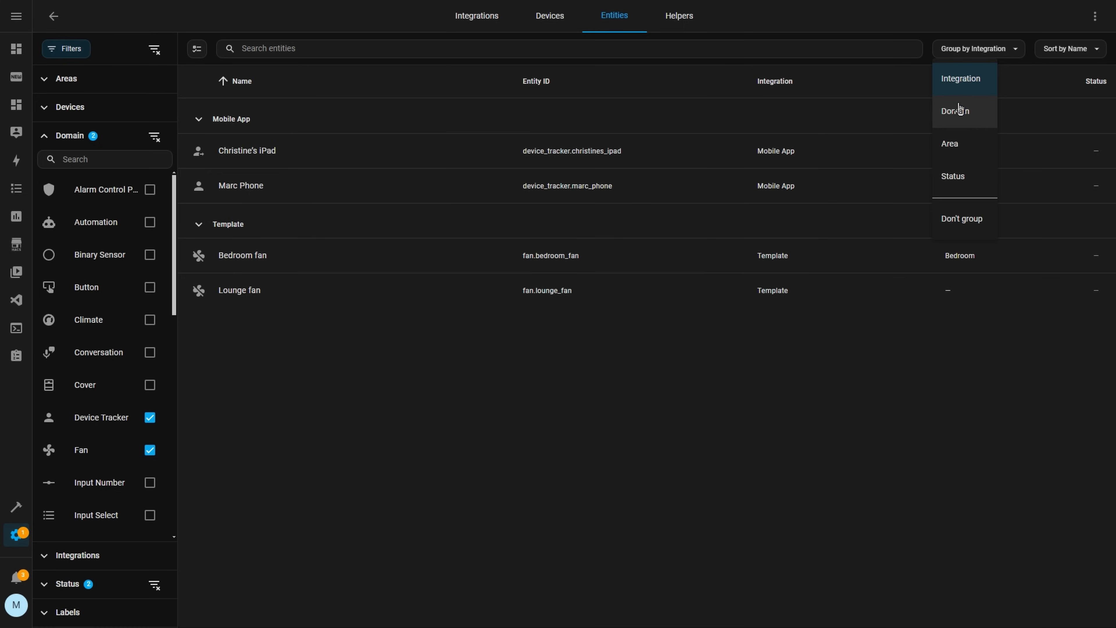
pyautogui.click(954, 111)
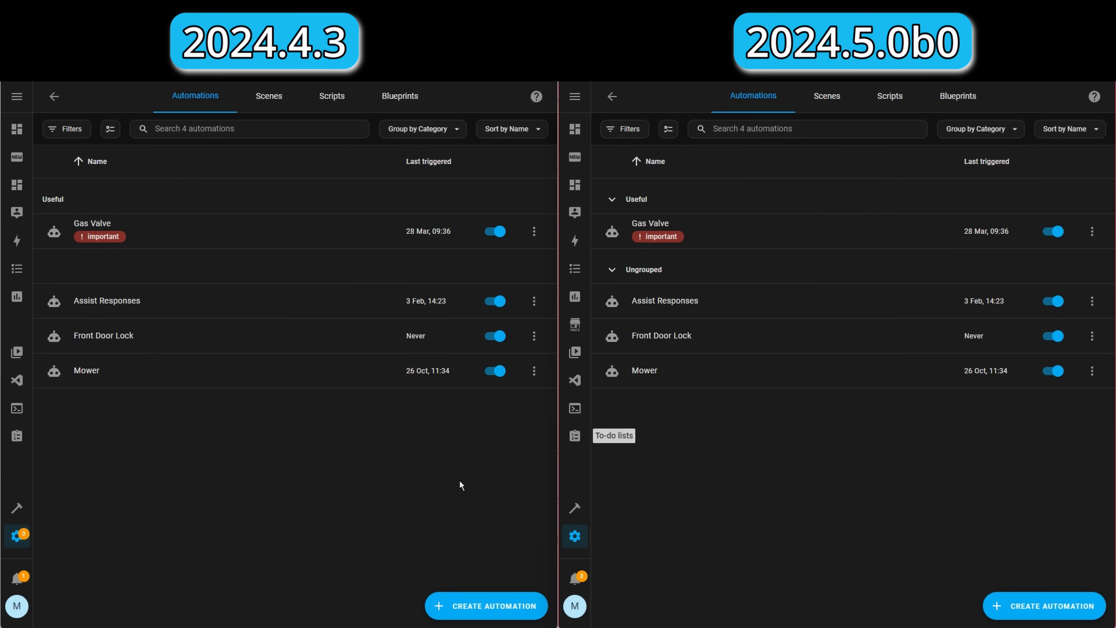
pyautogui.moveTo(565, 383)
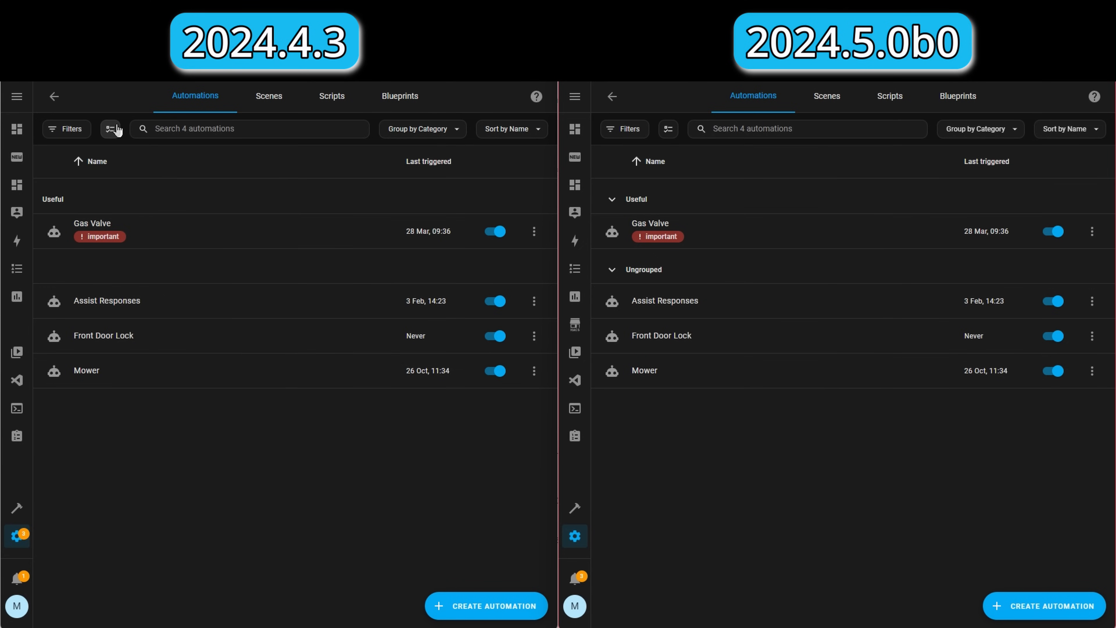
# Step: Enable multi-select and select the Assist Responses and Front Door Lock automations
pyautogui.click(112, 129)
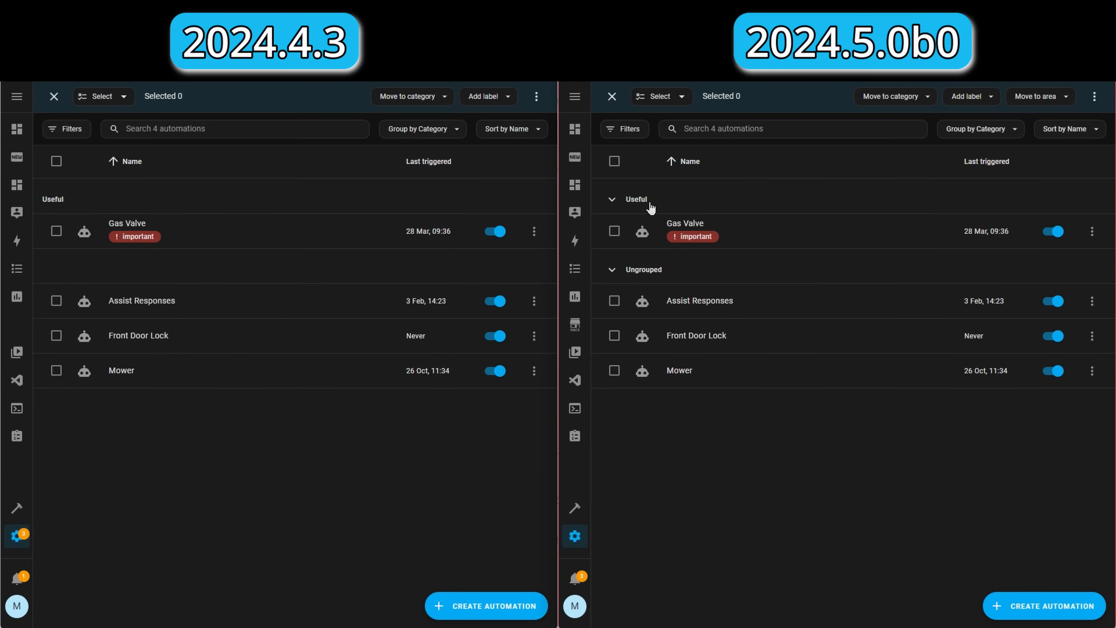
pyautogui.click(614, 301)
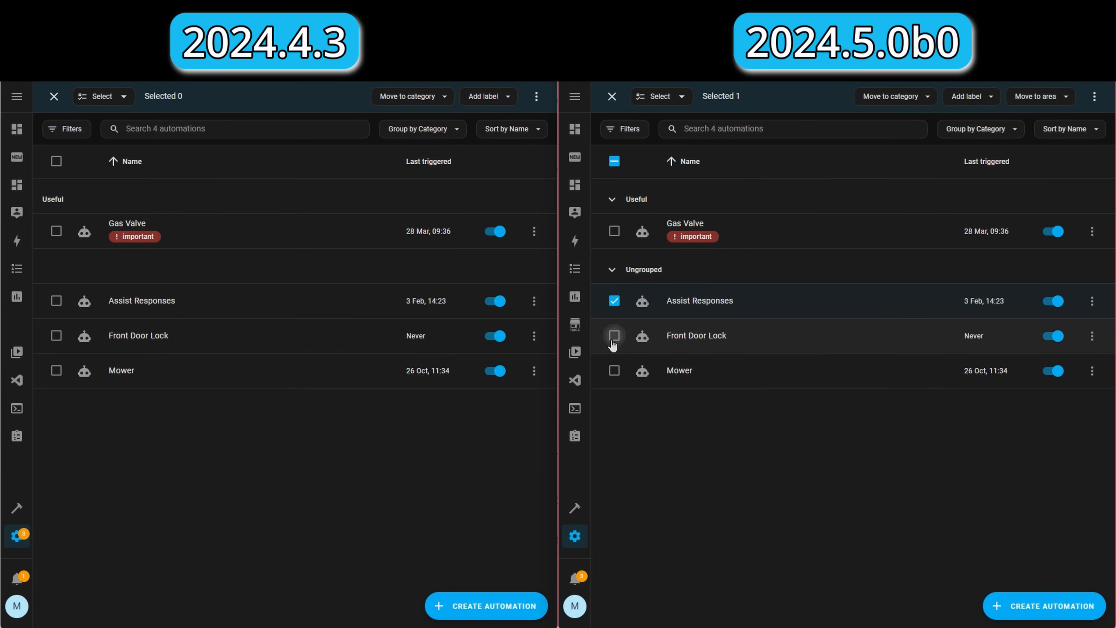
pyautogui.click(1040, 96)
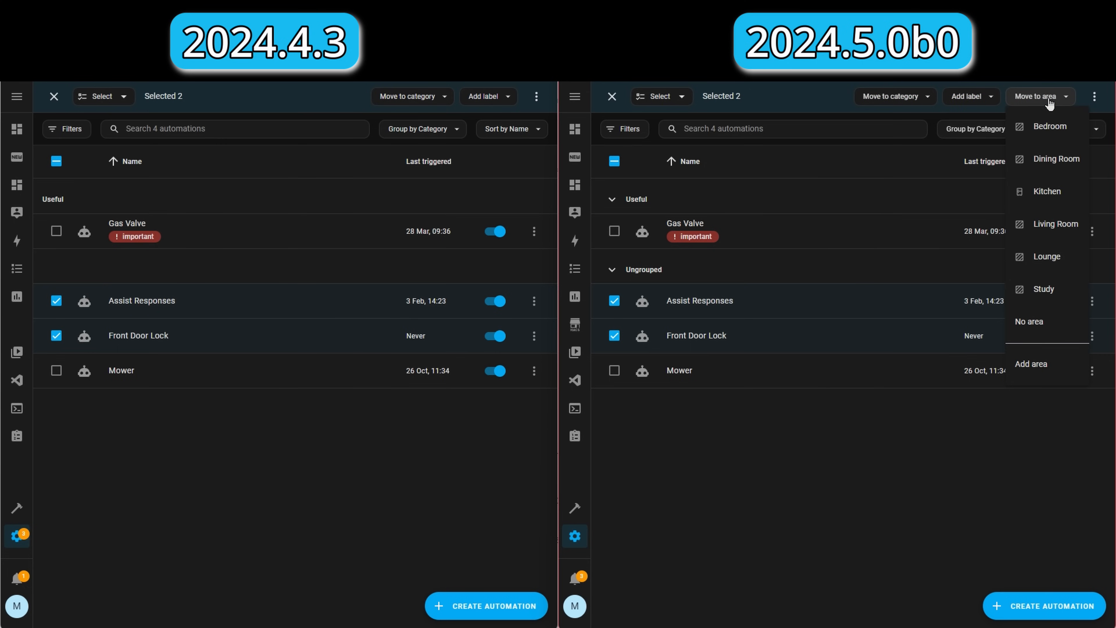
pyautogui.moveTo(1047, 192)
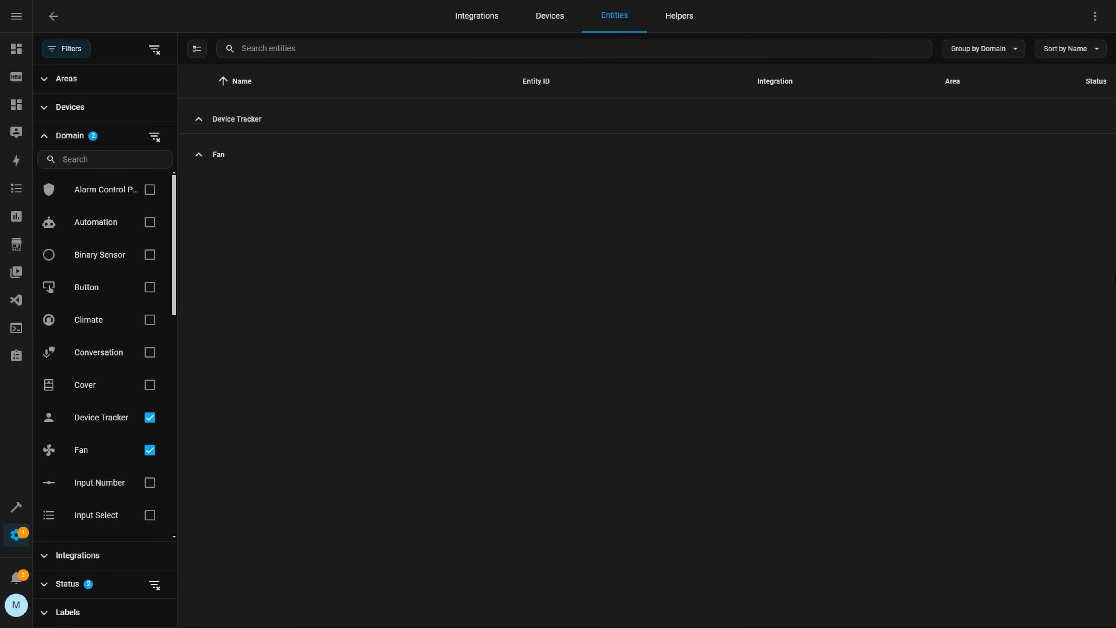
pyautogui.moveTo(16, 535)
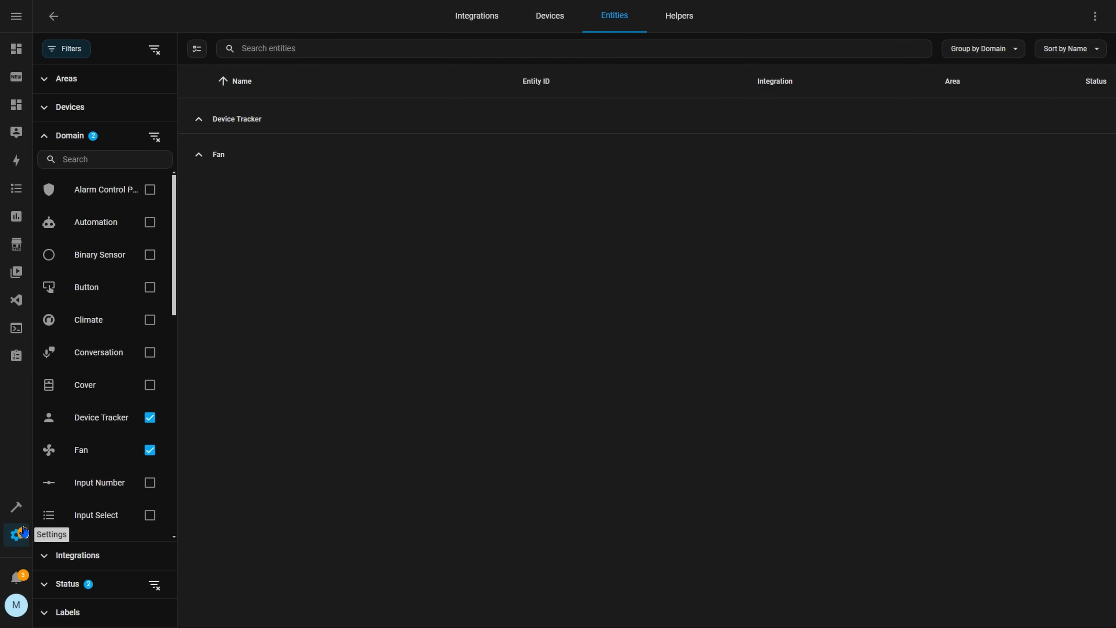
# Step: In Home Assistant Cloud, set Restrict access to Drop connection and create a temporary login link
pyautogui.click(15, 535)
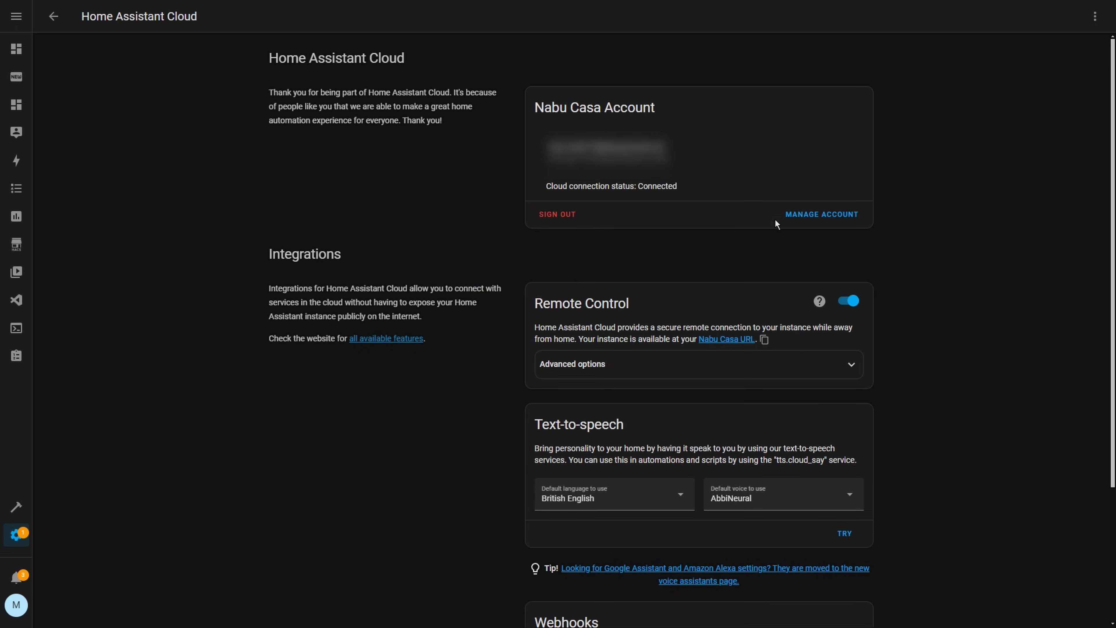
pyautogui.moveTo(799, 250)
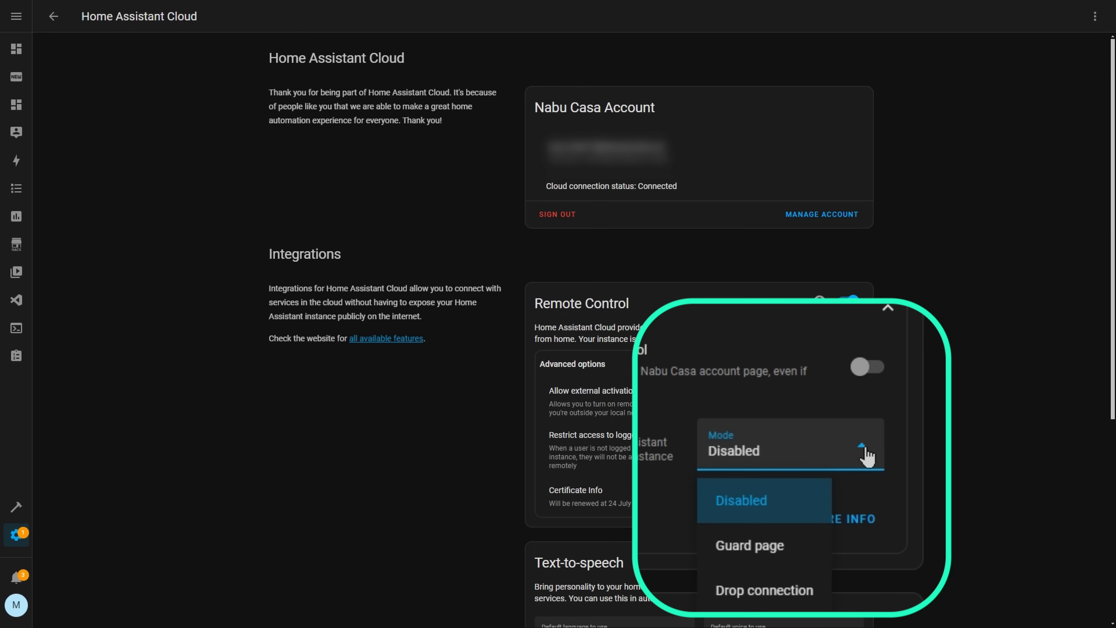
pyautogui.click(749, 544)
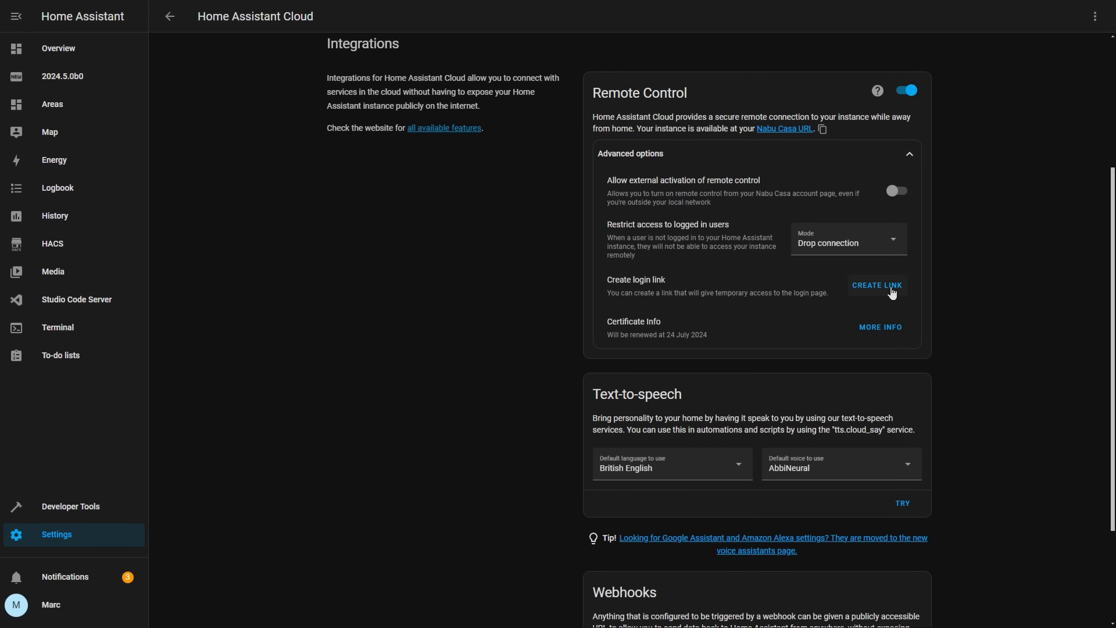
pyautogui.click(876, 285)
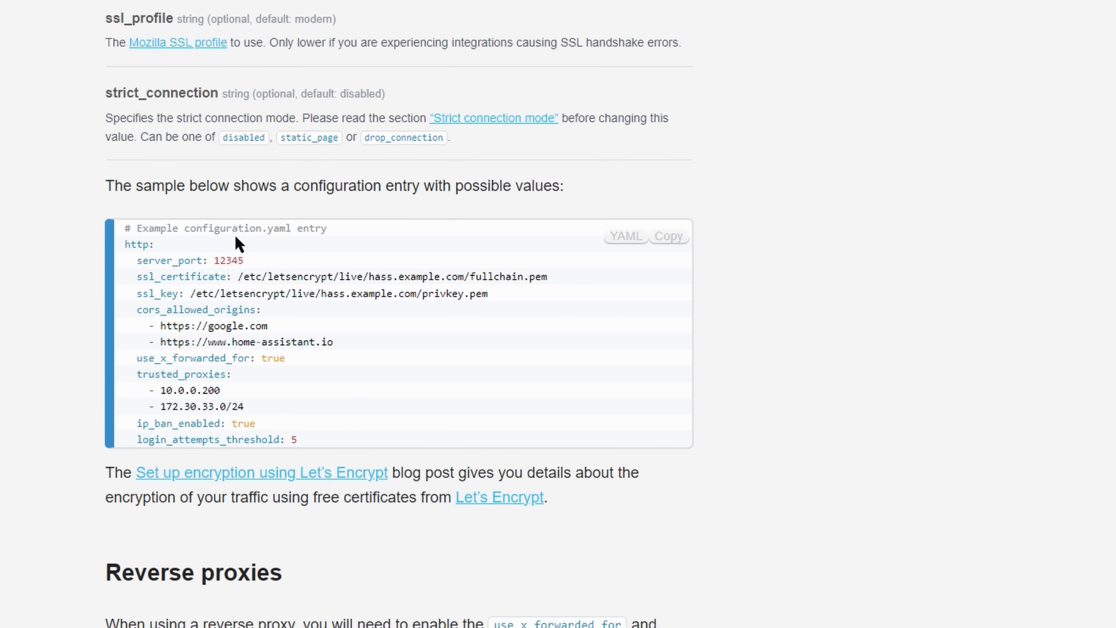
pyautogui.moveTo(127, 228); pyautogui.dragTo(153, 244)
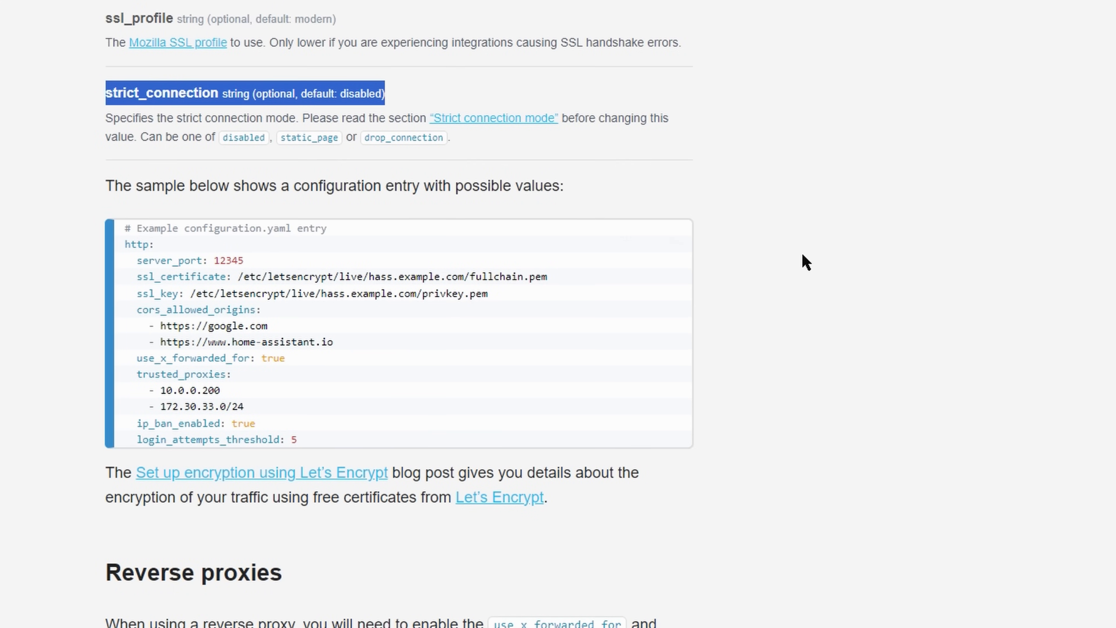
pyautogui.moveTo(319, 178)
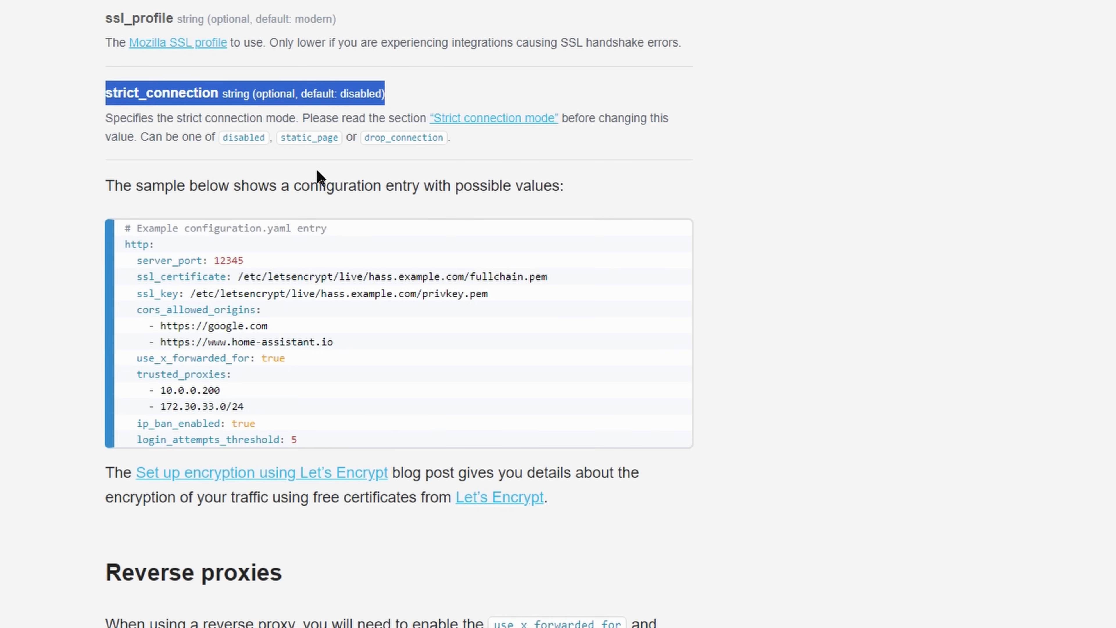
pyautogui.doubleClick(308, 138)
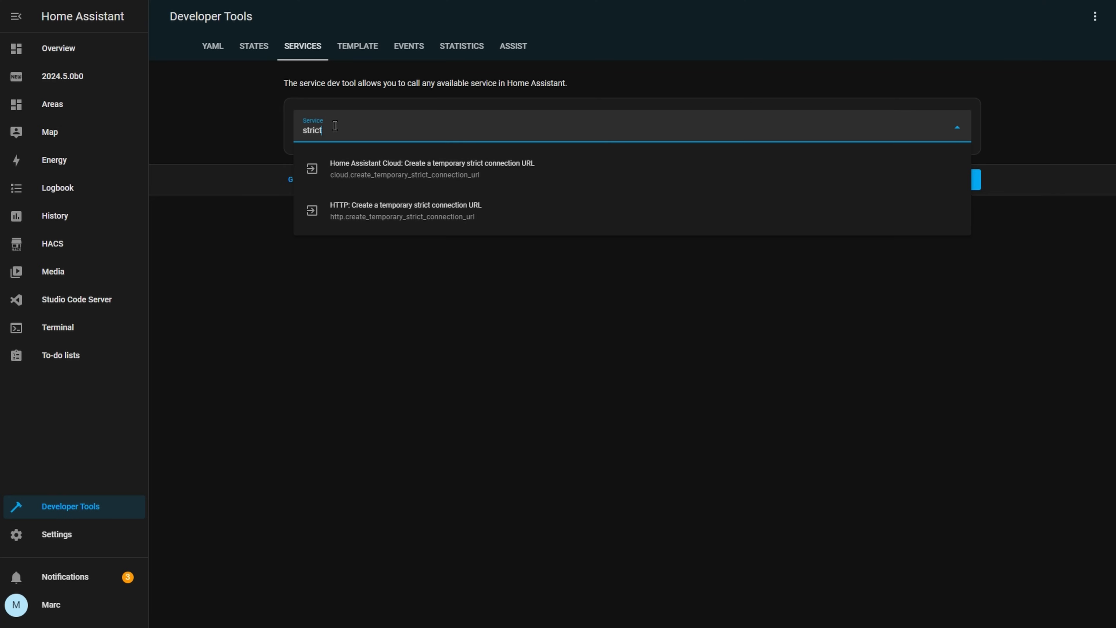
pyautogui.moveTo(483, 174)
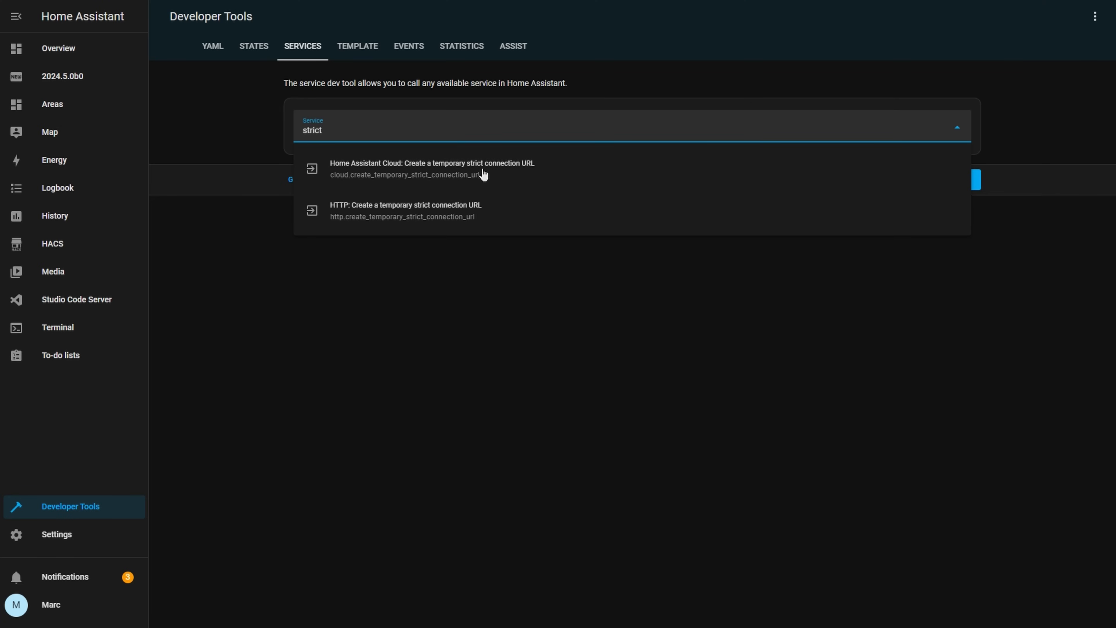
pyautogui.moveTo(957, 212)
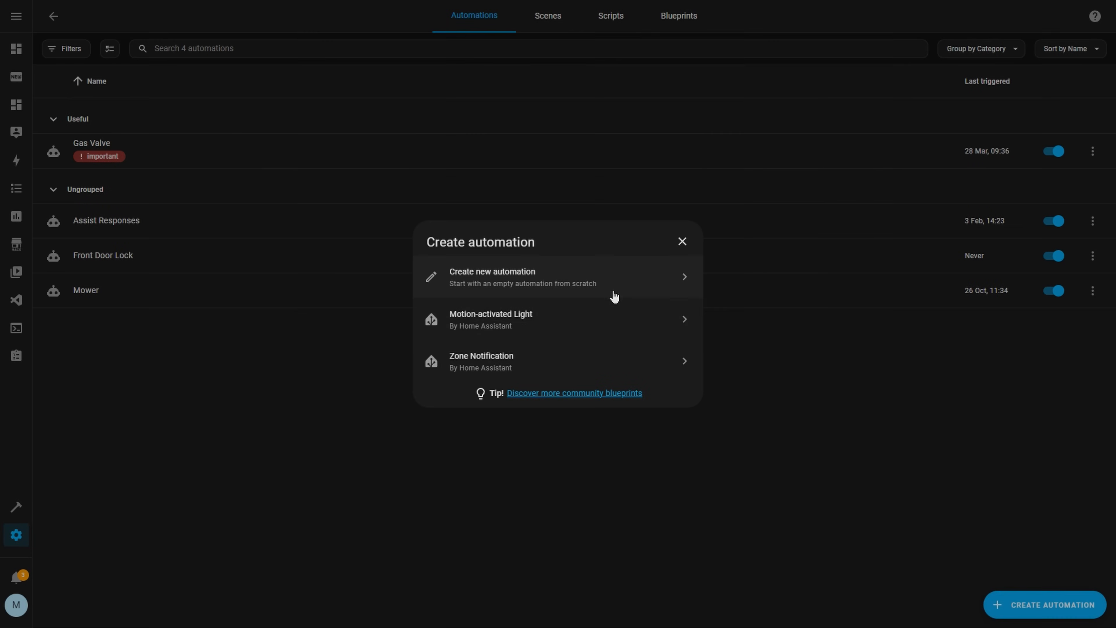
# Step: Add an Input Boolean Toggle action to a new automation and create a Toggle helper named 'New Boolean'
pyautogui.click(491, 276)
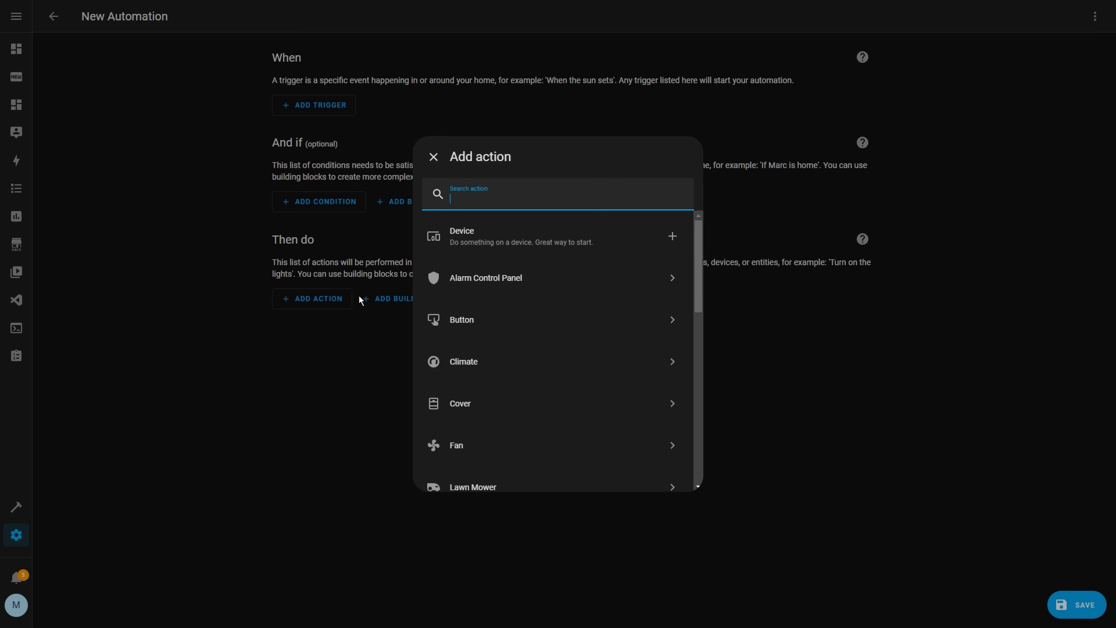
pyautogui.write('inp')
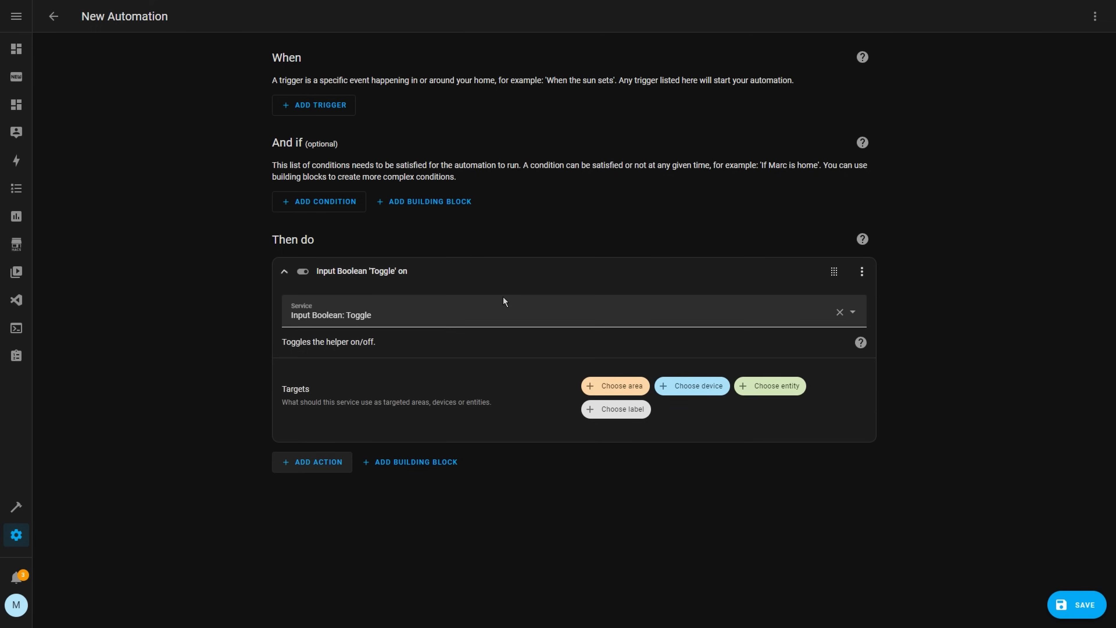
pyautogui.click(770, 385)
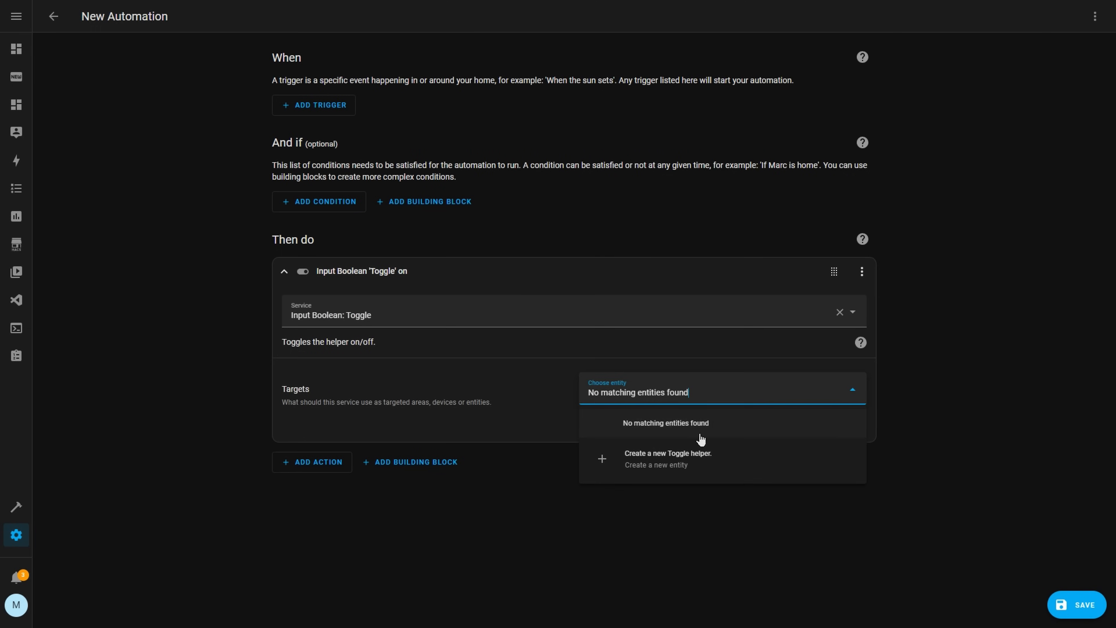
pyautogui.click(667, 459)
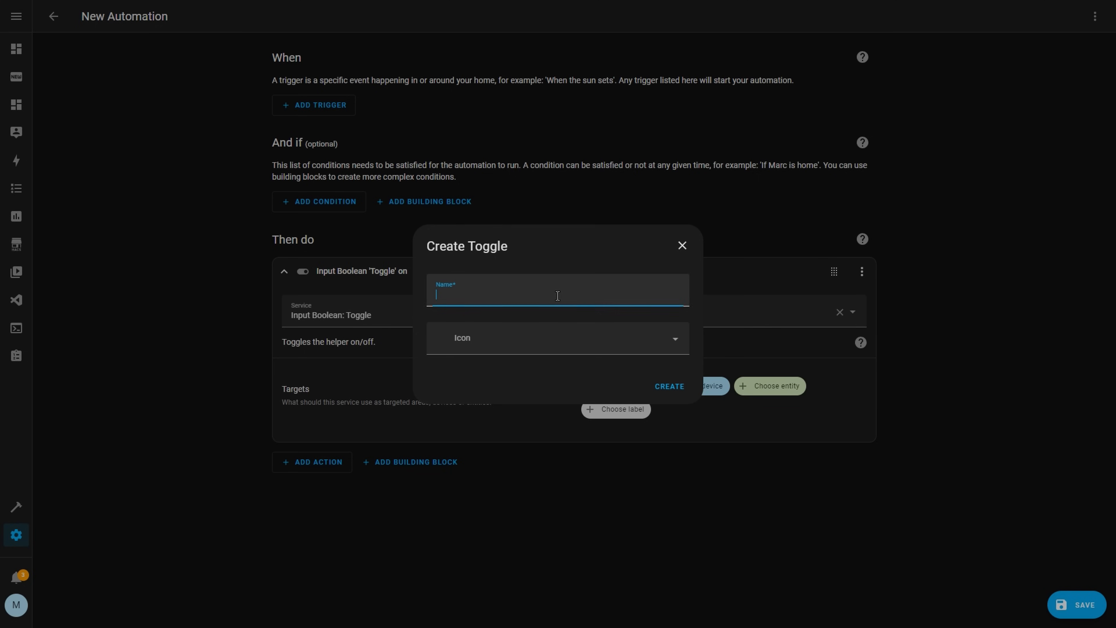
pyautogui.write('New B')
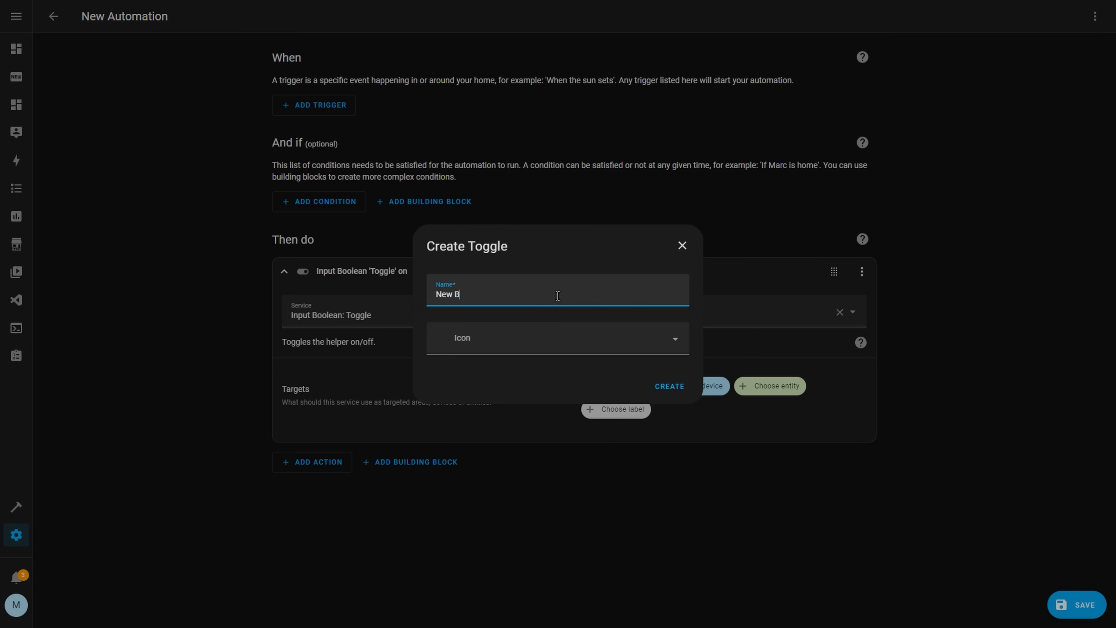
pyautogui.write('oolean')
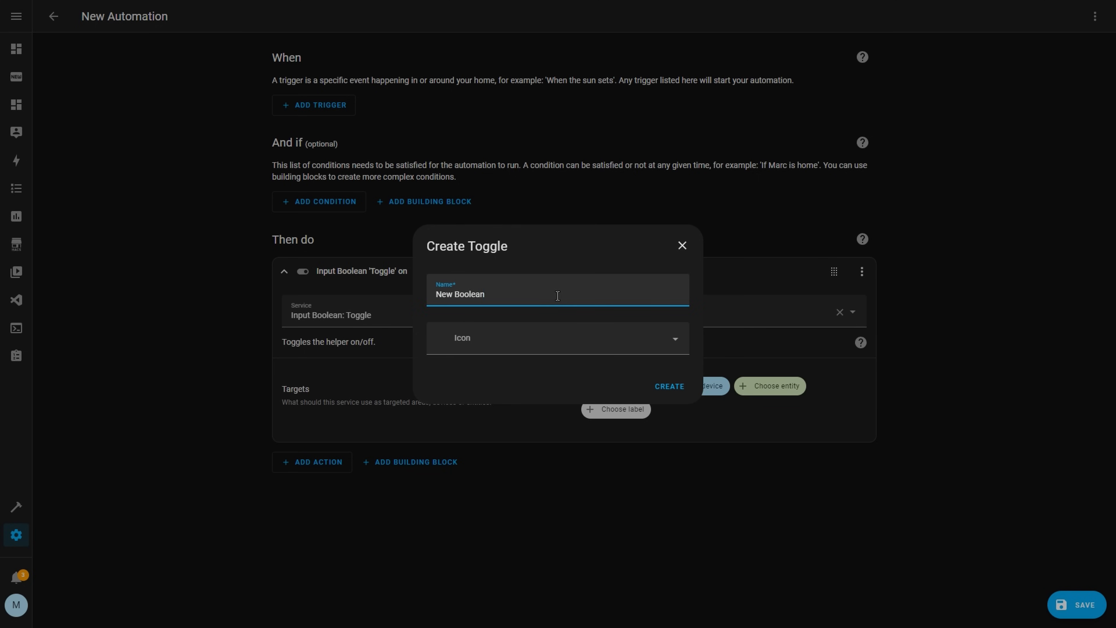